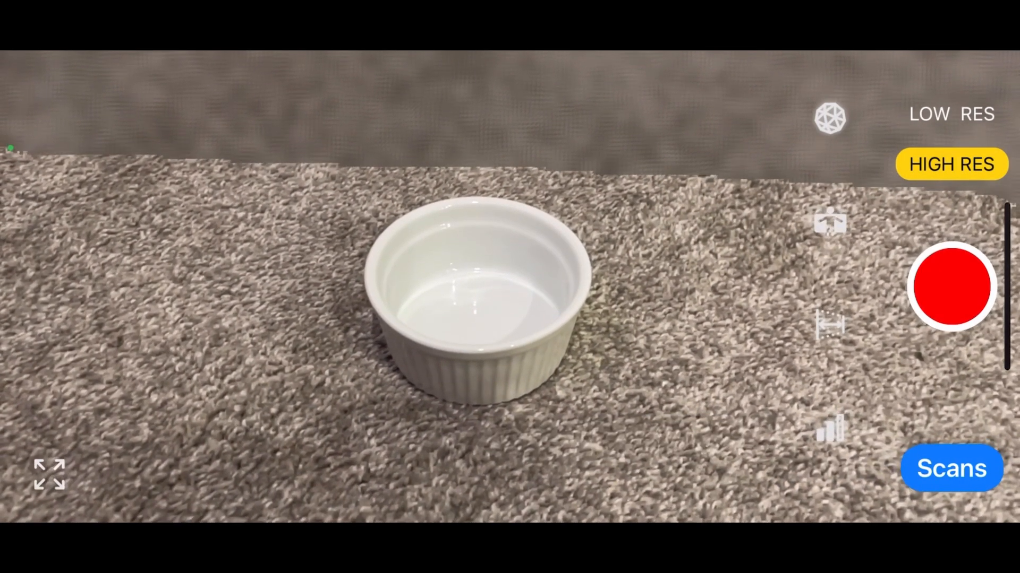
- Start recording a high-resolution scan of the object on the carpet
{"action": "left_click", "coordinate": [951, 287]}
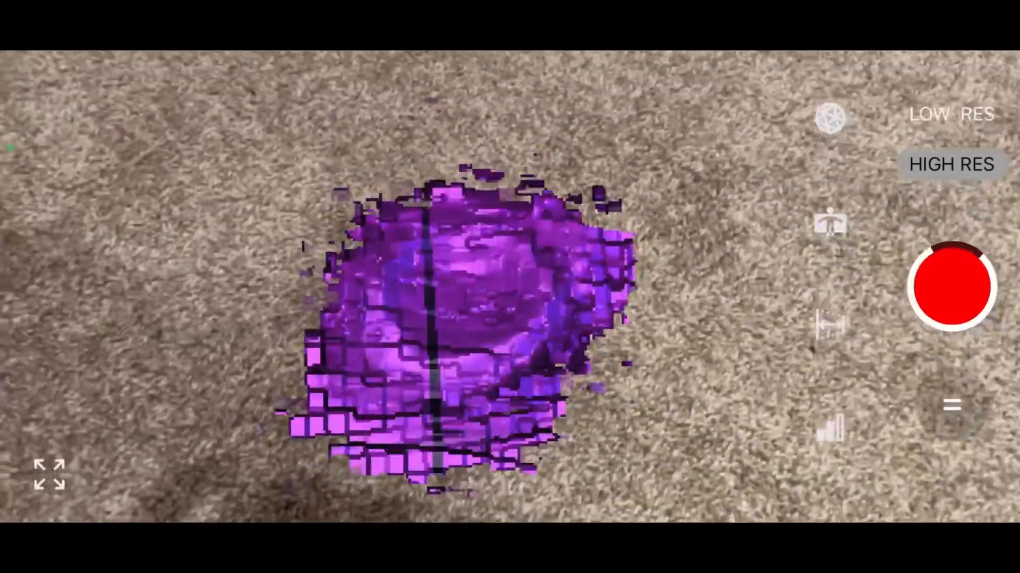
{"action": "left_click", "coordinate": [950, 164]}
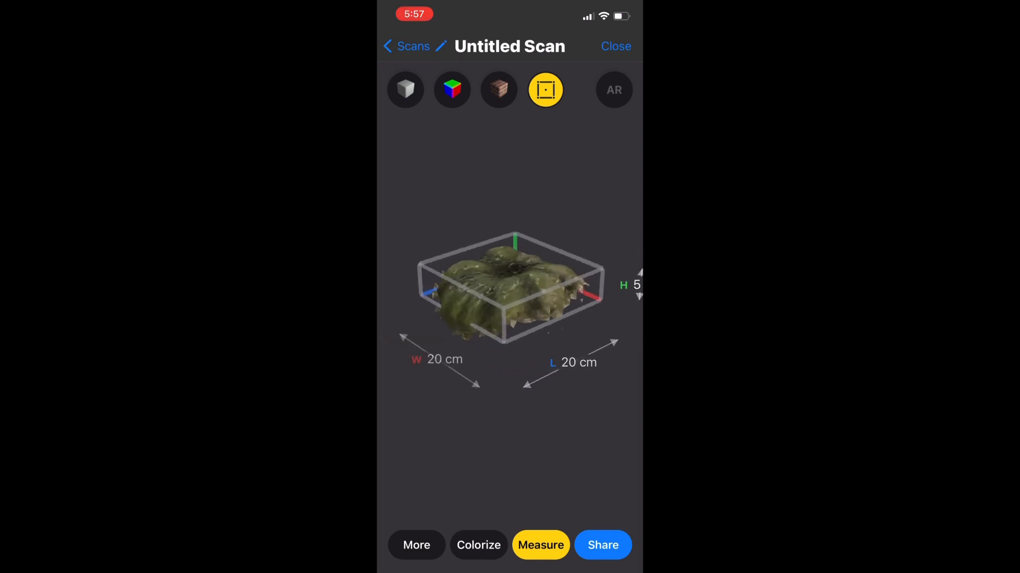
{"action": "left_click", "coordinate": [612, 90]}
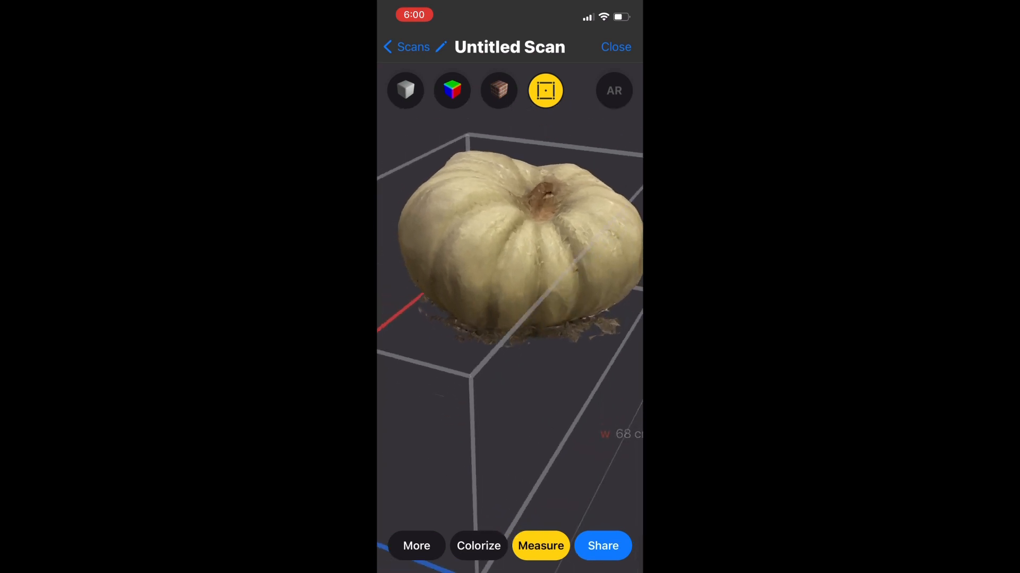
- Open the pumpkin scan in the model editor with the ground grid shown
{"action": "left_click", "coordinate": [545, 90]}
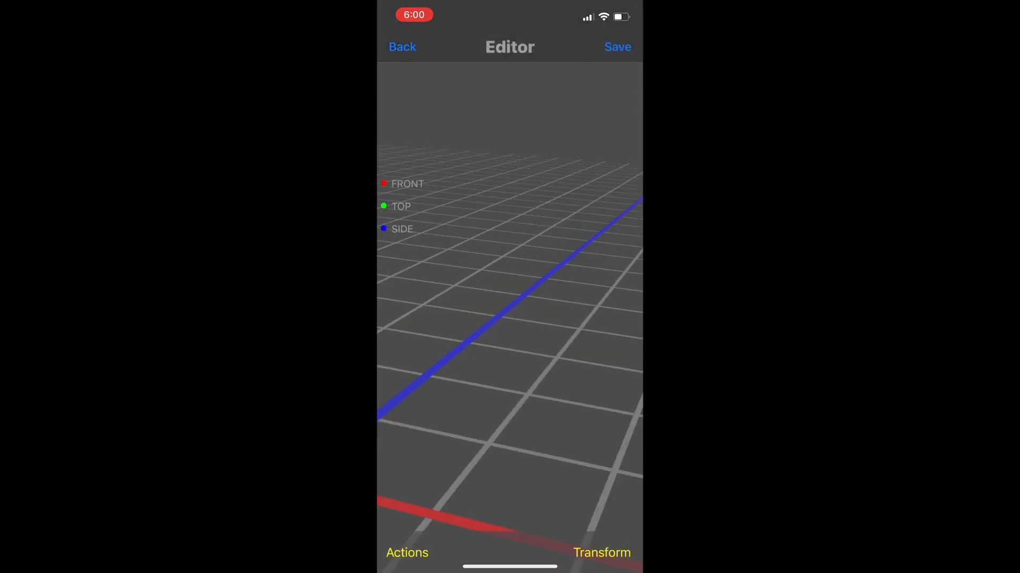
- Crop the pumpkin model with a plane and save it over the original scan
{"action": "left_click", "coordinate": [407, 552]}
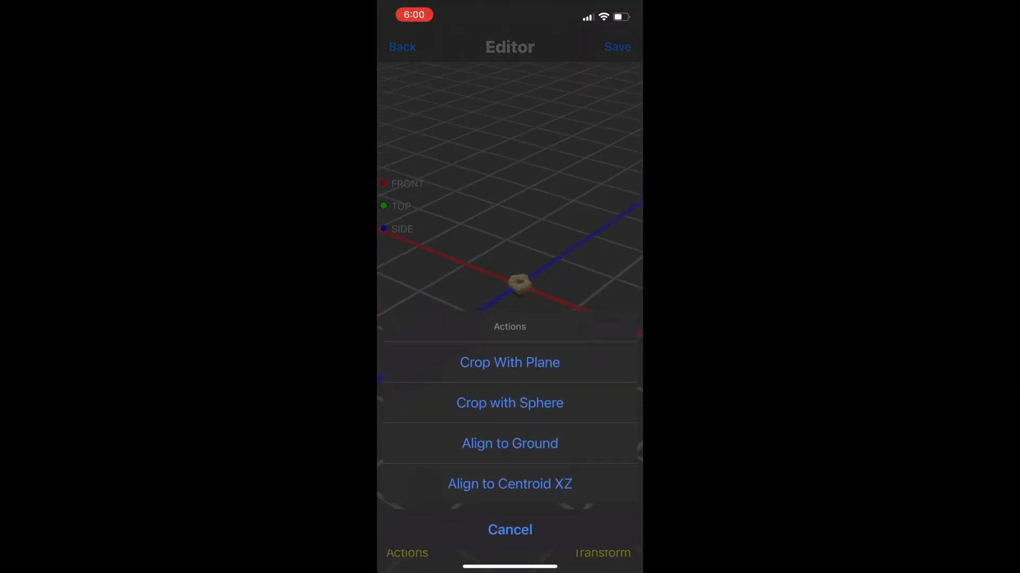
{"action": "left_click", "coordinate": [509, 362]}
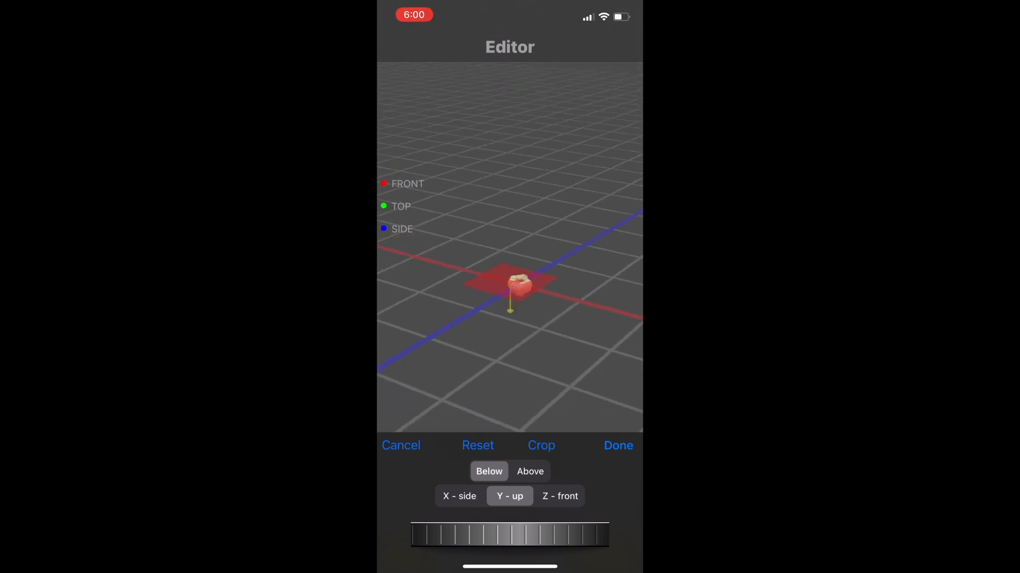
{"action": "left_click", "coordinate": [559, 496]}
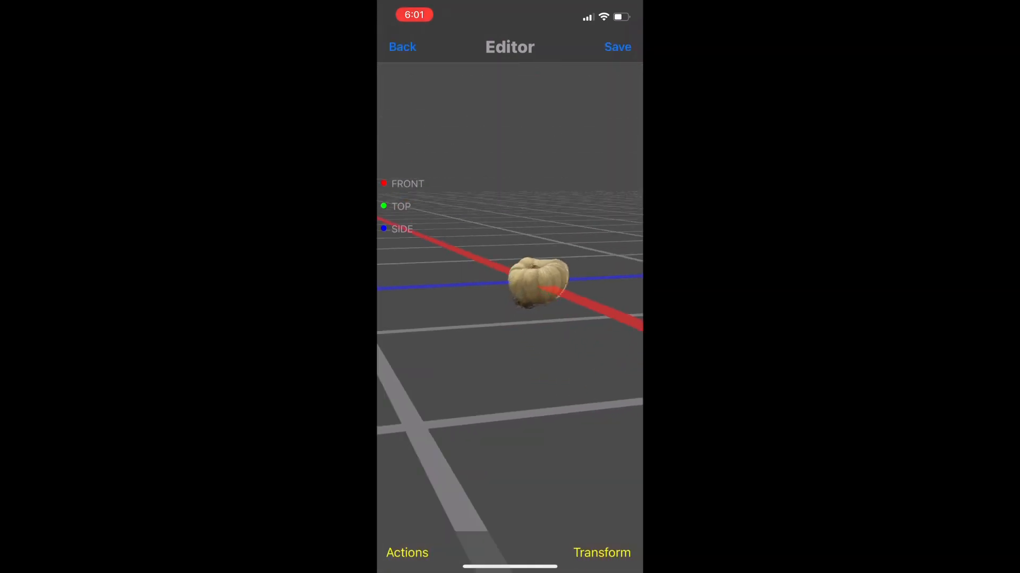
{"action": "left_click", "coordinate": [616, 46]}
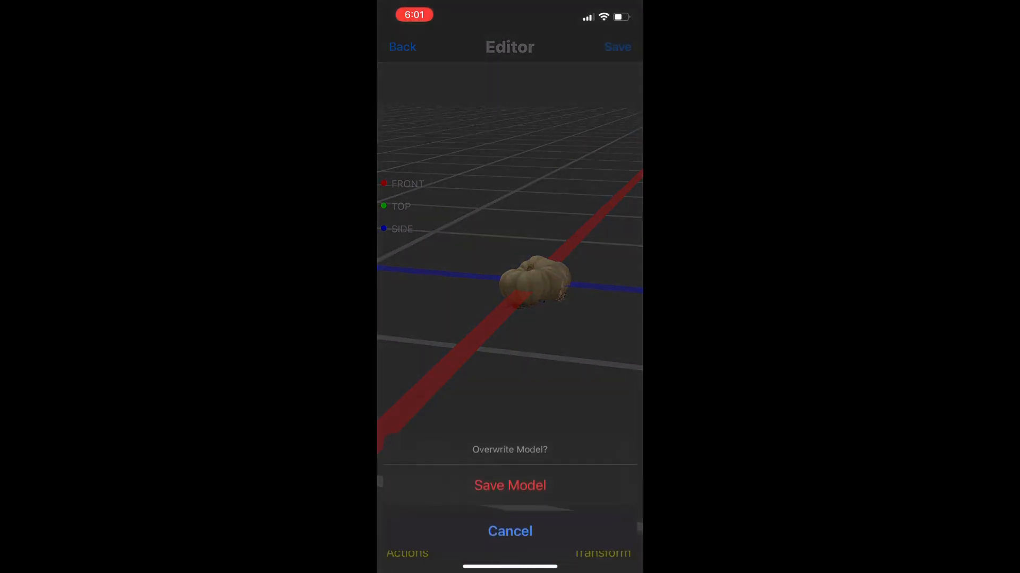
{"action": "left_click", "coordinate": [510, 531]}
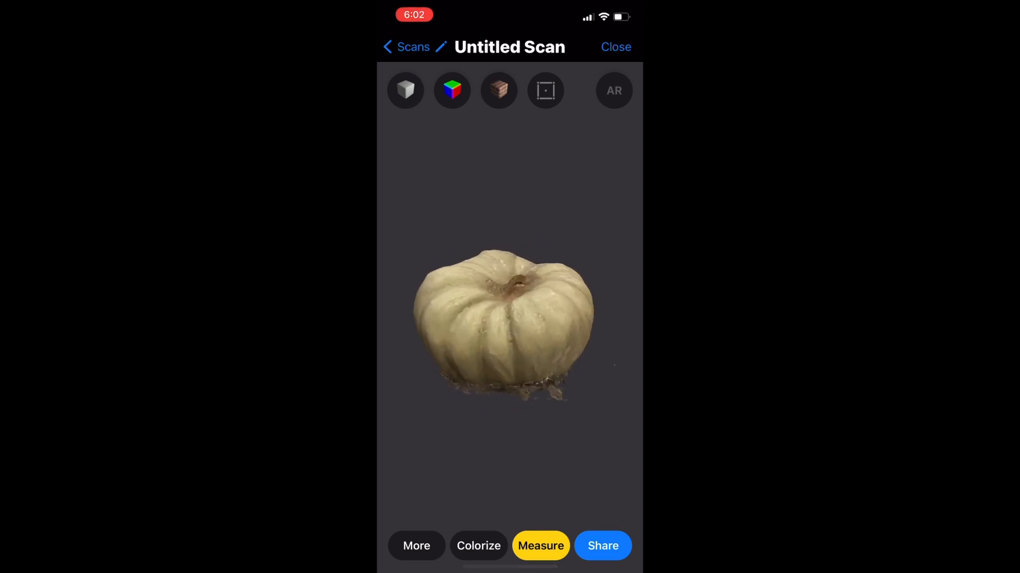
{"action": "left_click", "coordinate": [541, 546]}
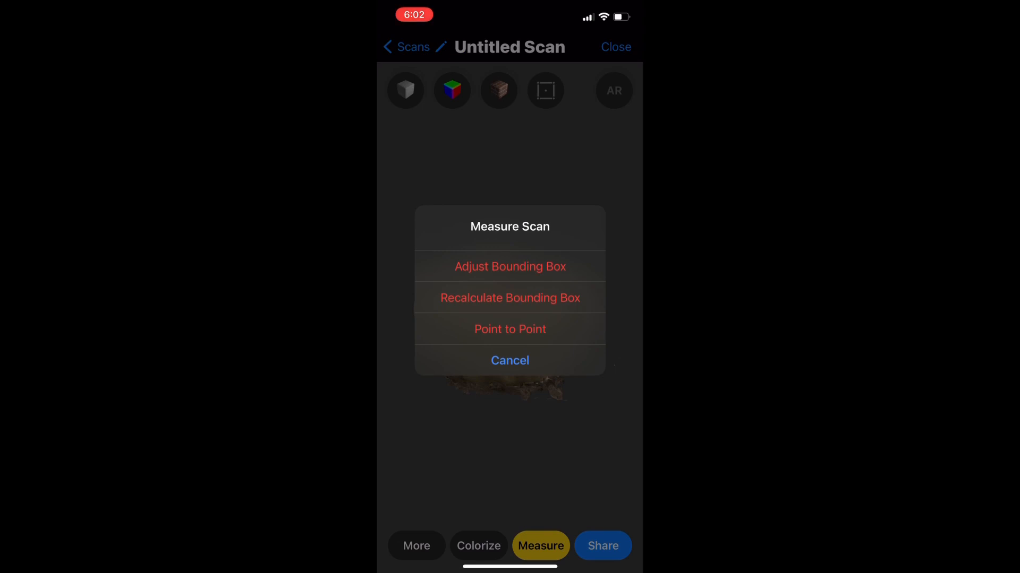
{"action": "left_click", "coordinate": [510, 329]}
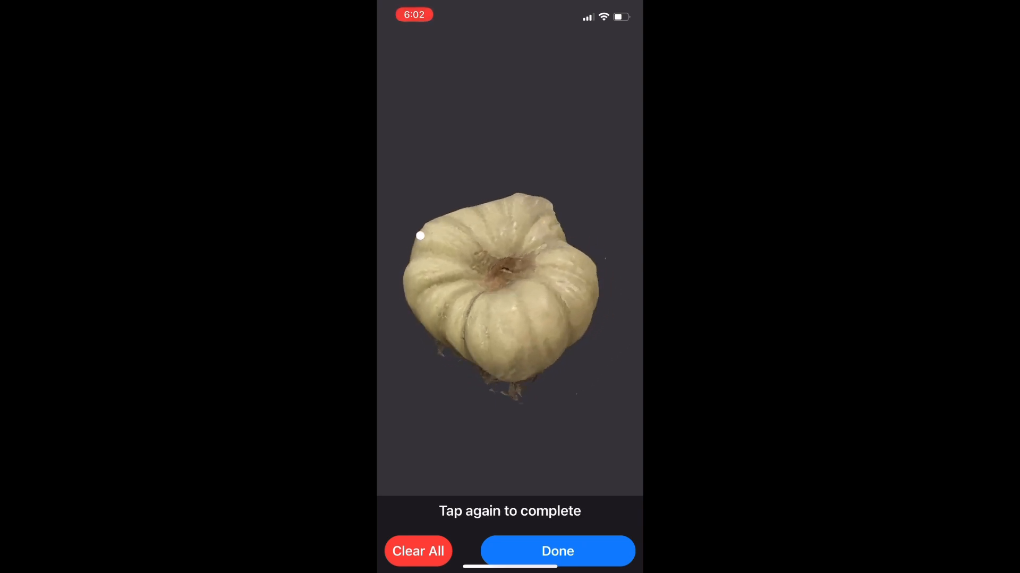
{"action": "left_click", "coordinate": [603, 278]}
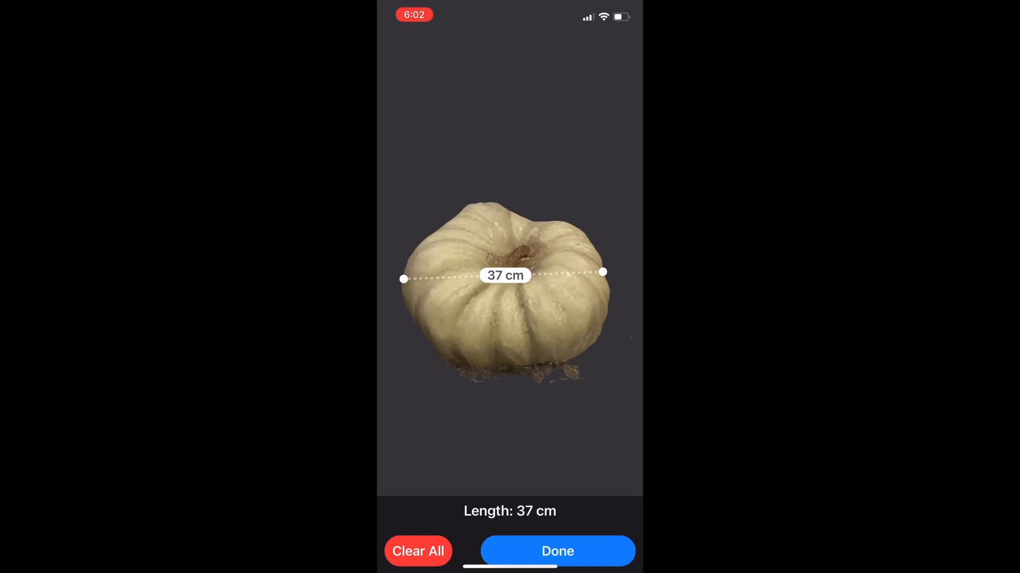
{"action": "left_click", "coordinate": [418, 551]}
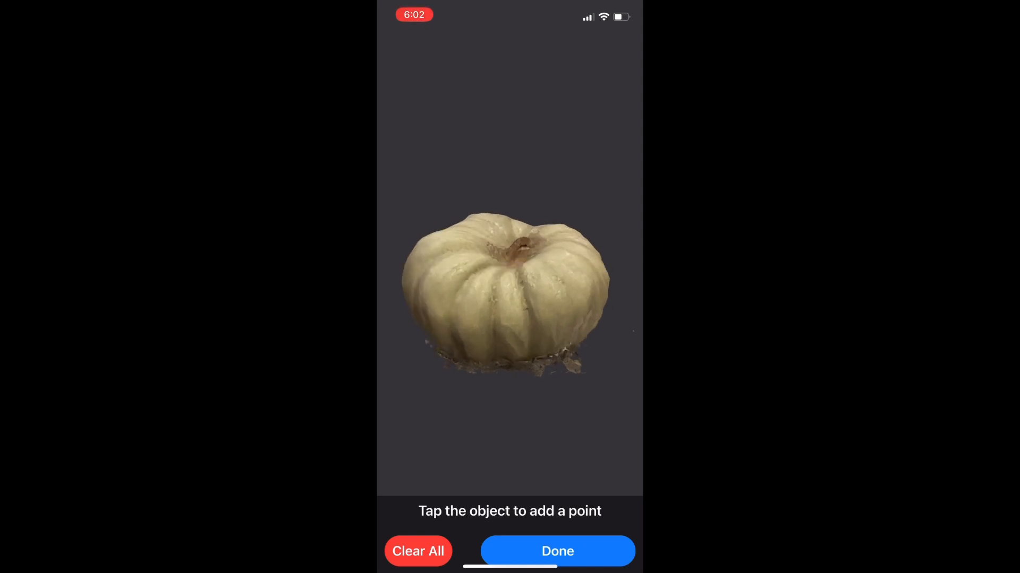
{"action": "left_click", "coordinate": [558, 551]}
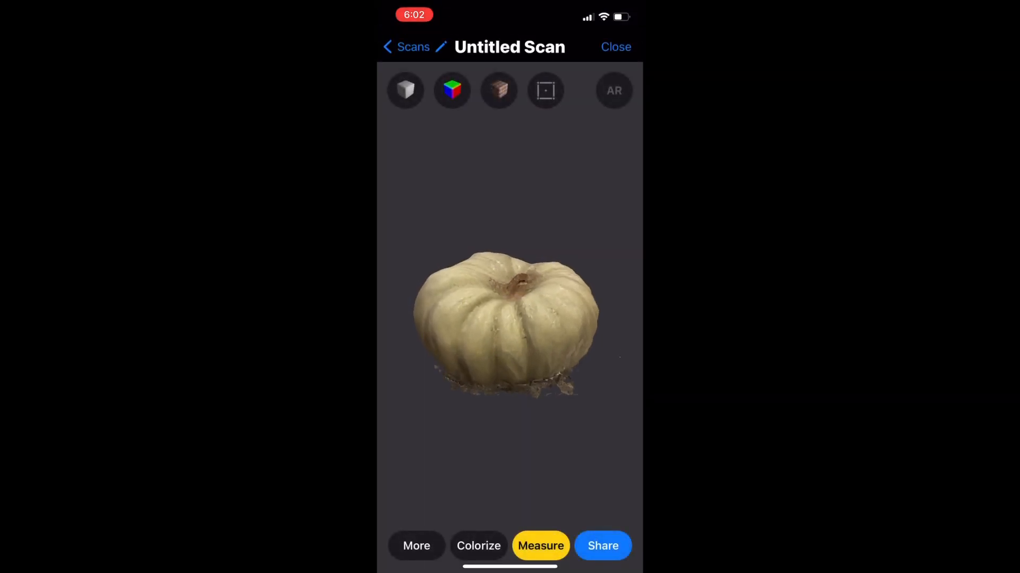
- Share the model, then start printing Pumpkin.gcode on the Ender-3 Pro
{"action": "left_click", "coordinate": [601, 546]}
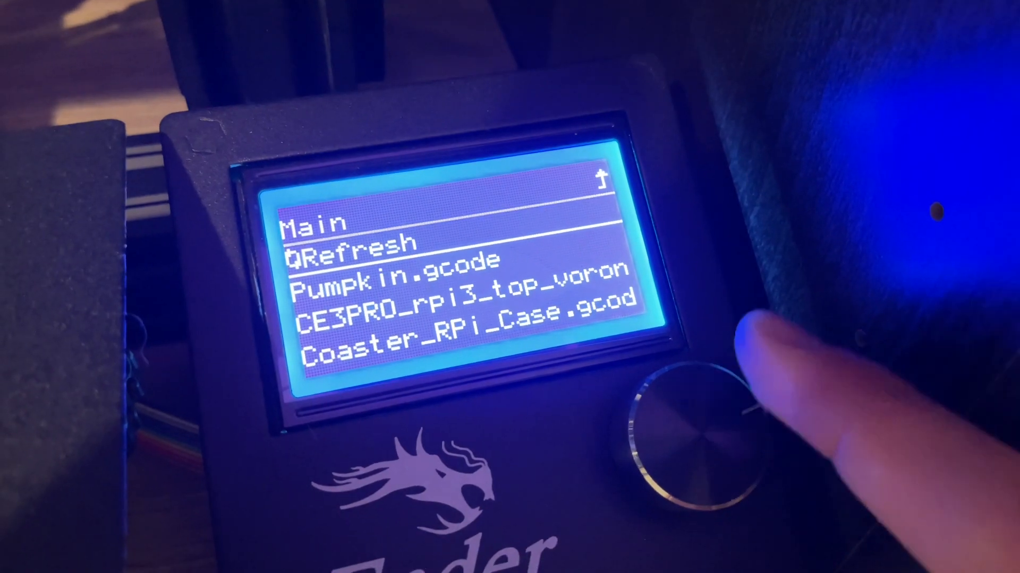
{"action": "left_click", "coordinate": [695, 423]}
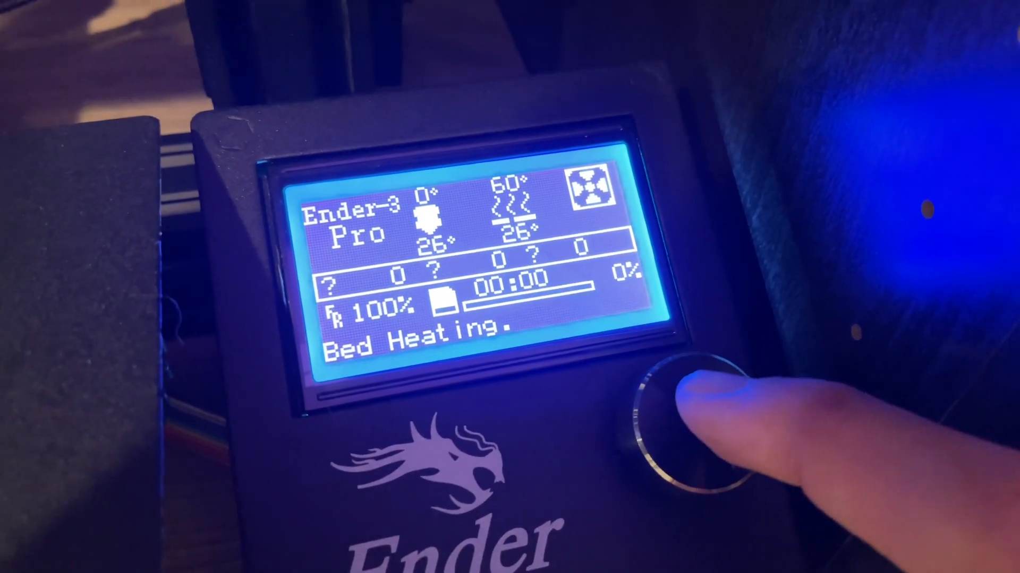